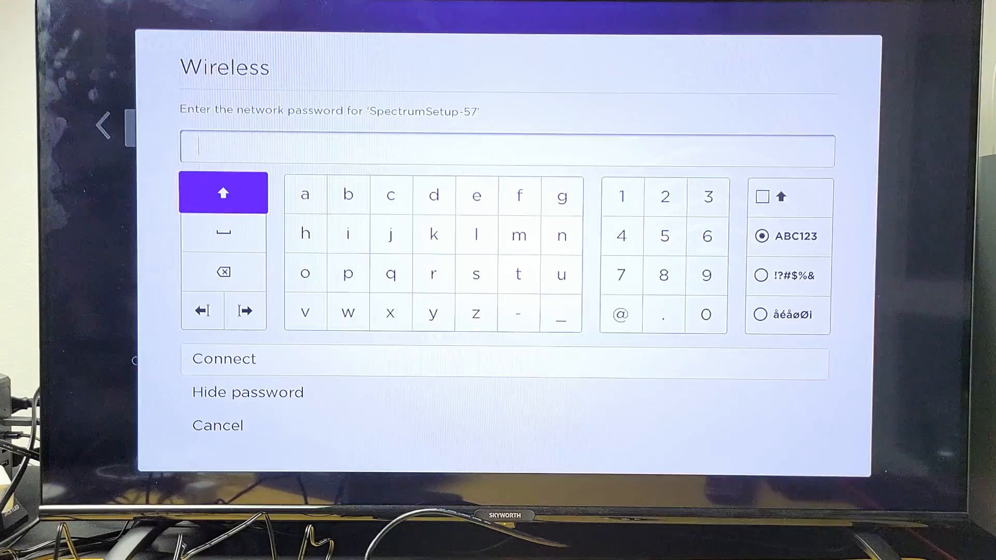
pyautogui.click(348, 274)
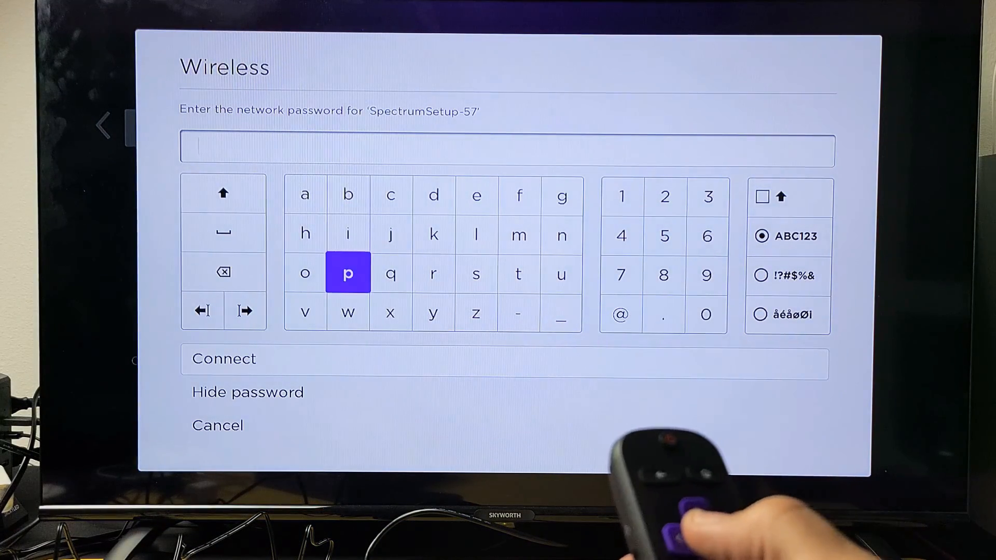